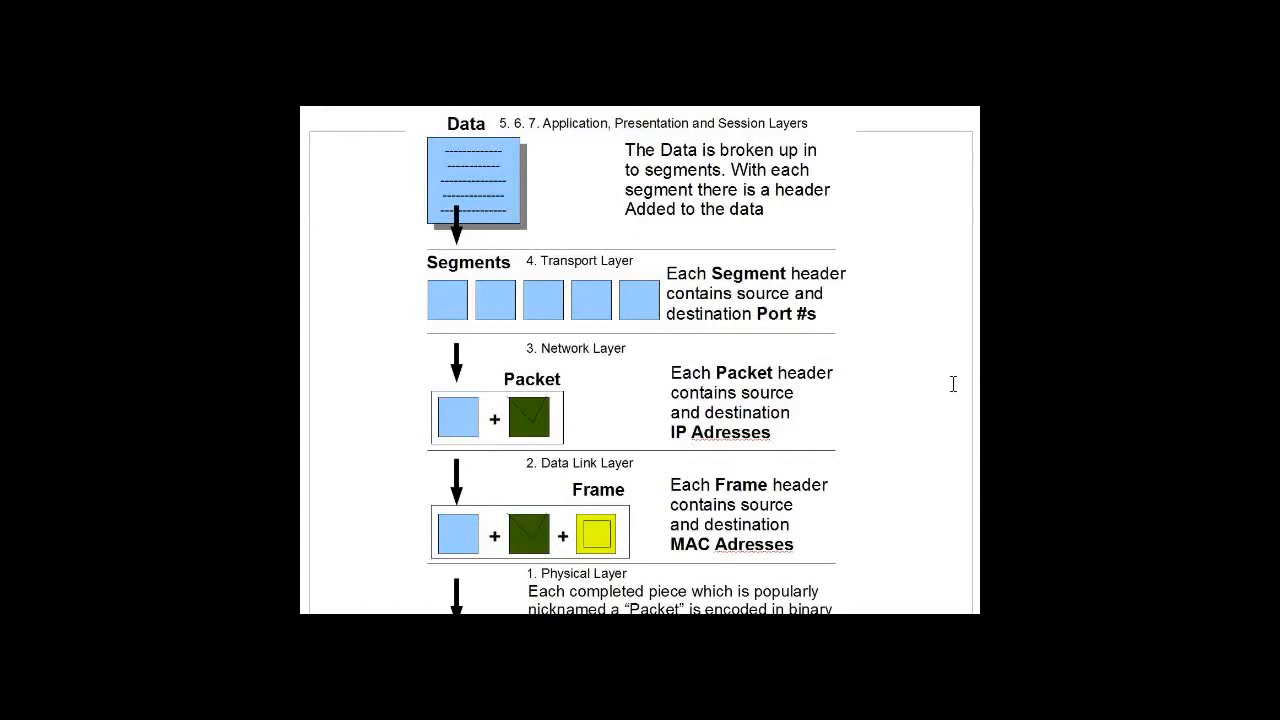
mouse_move(810, 432)
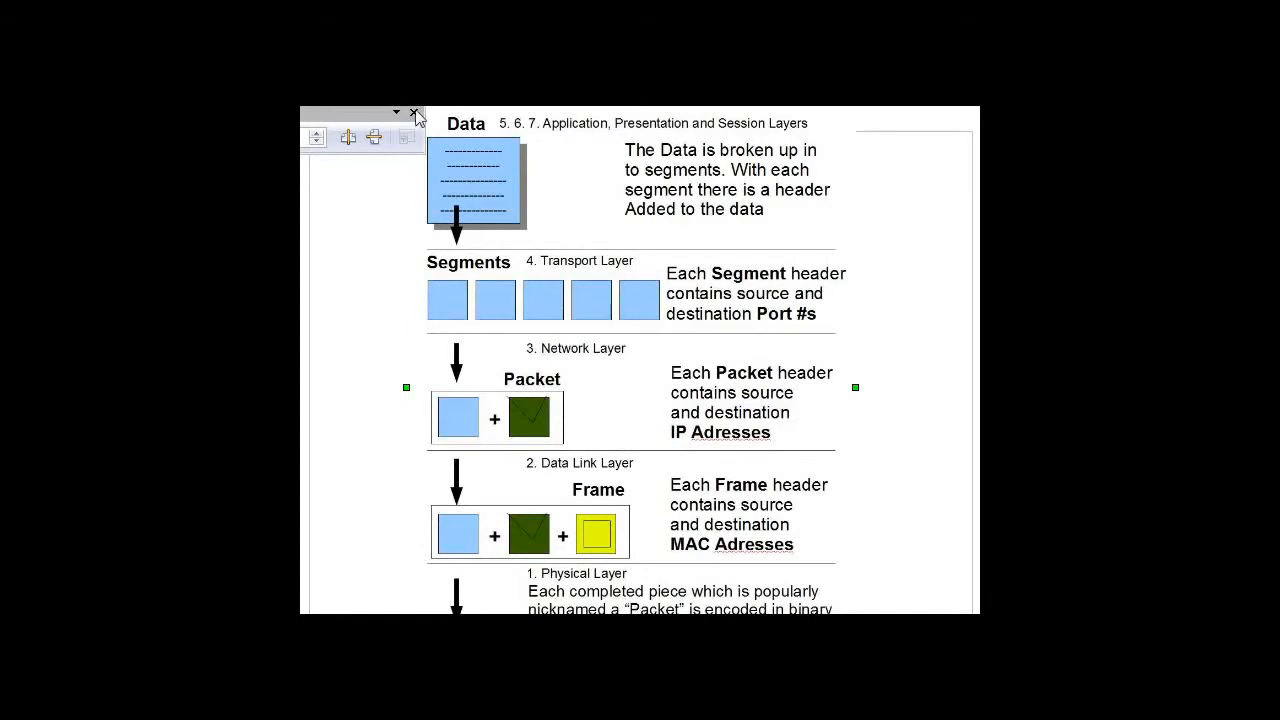
left_click(414, 112)
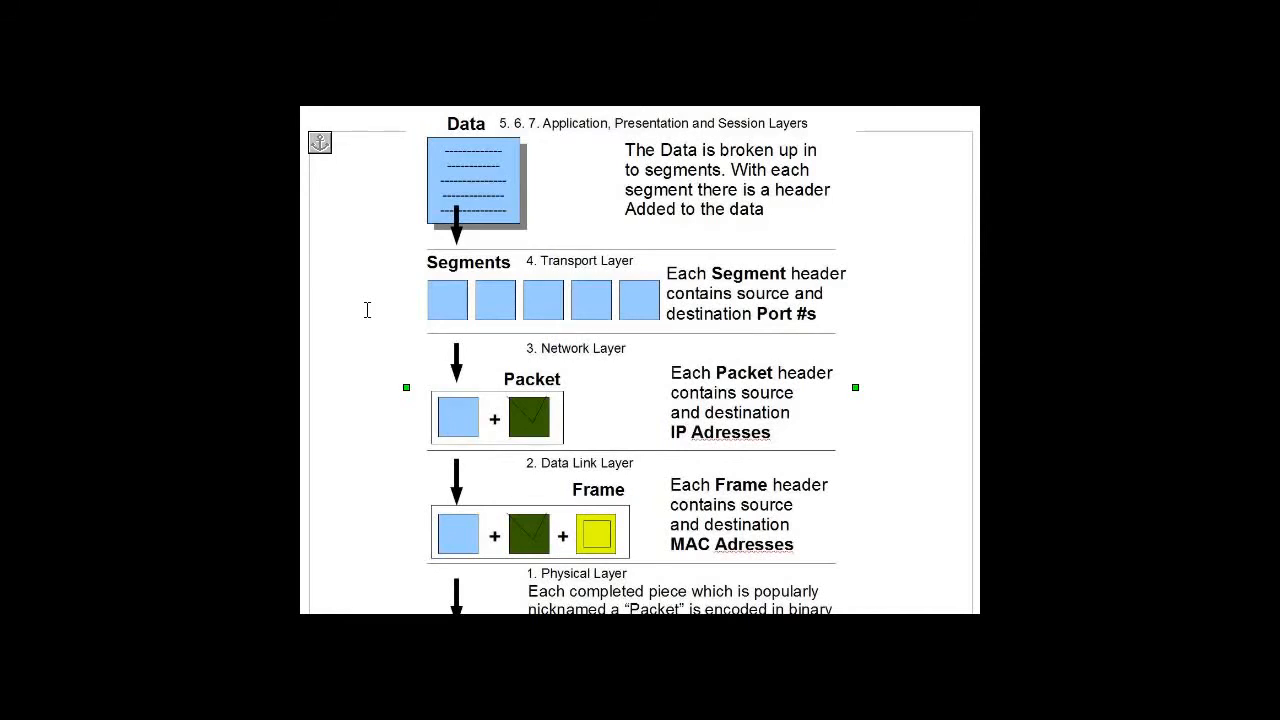
mouse_move(622, 330)
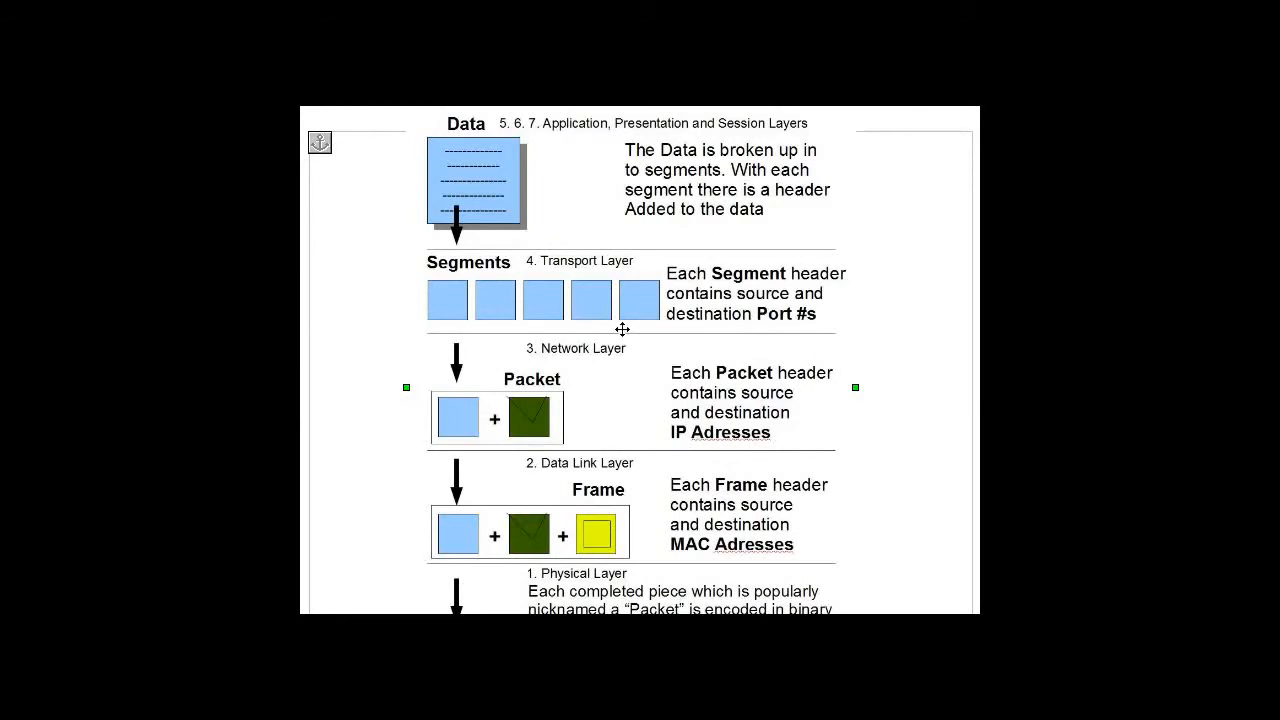
mouse_move(405, 368)
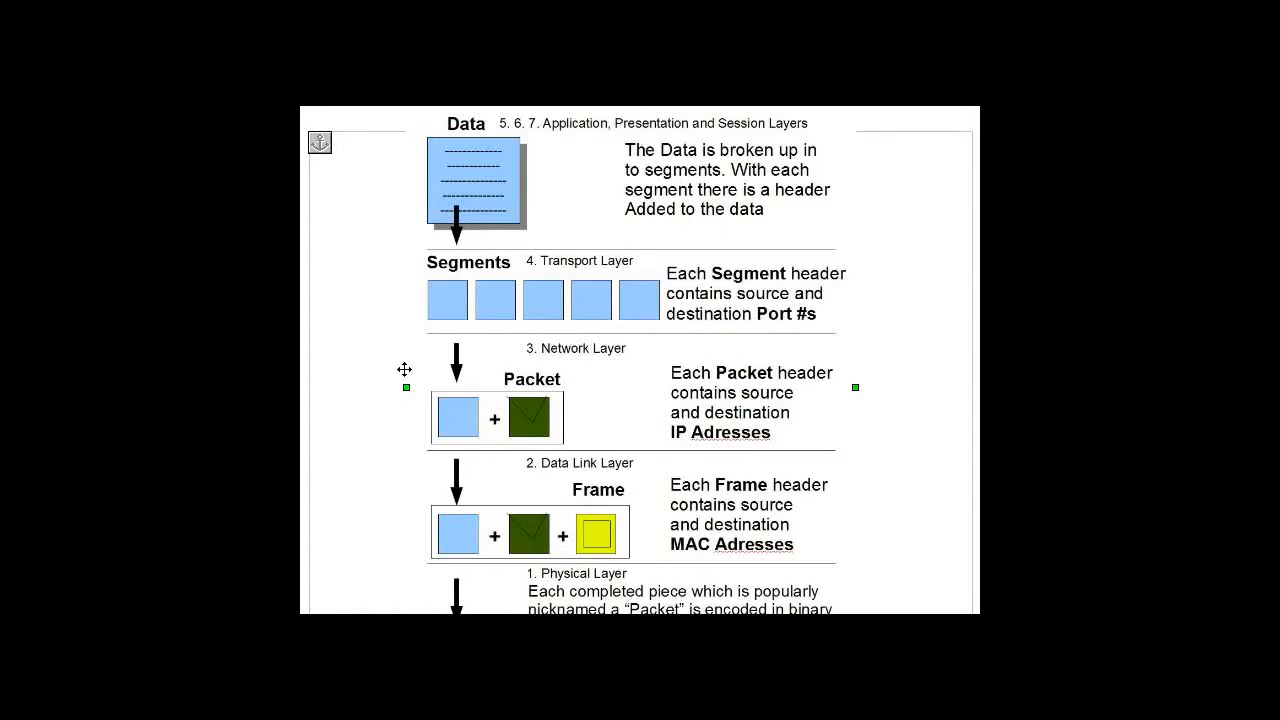
mouse_move(385, 545)
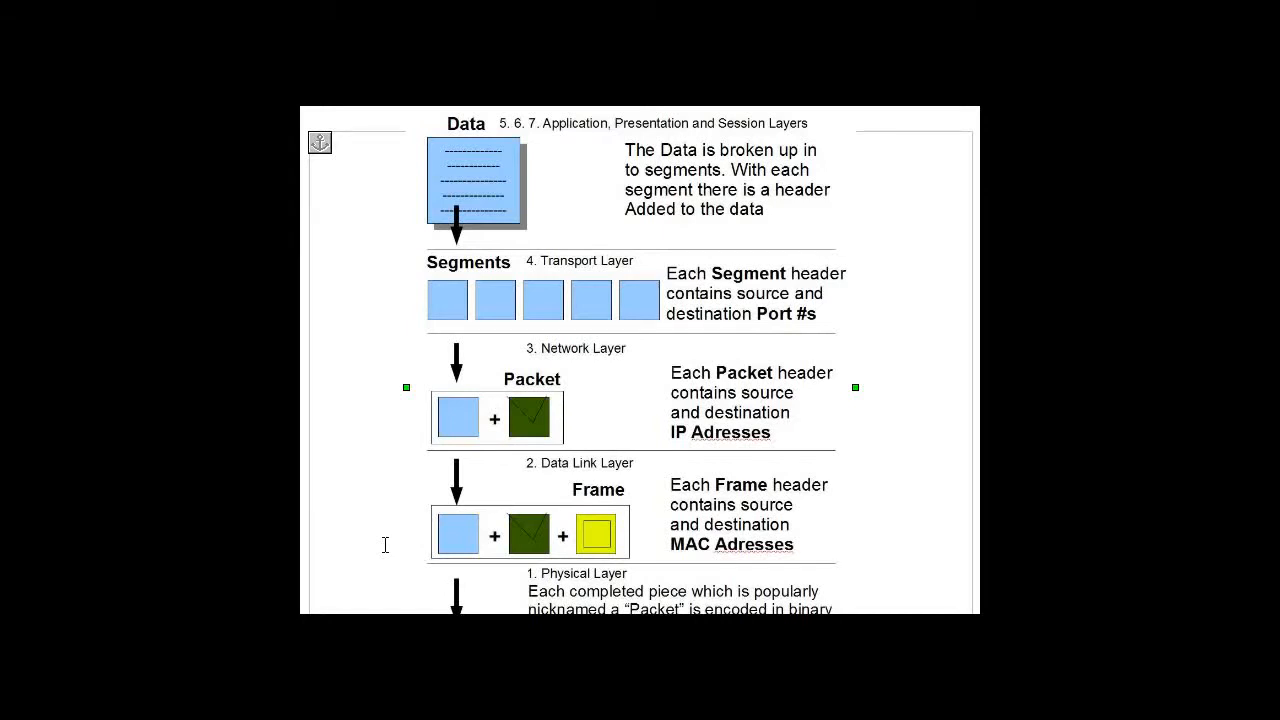
mouse_move(502, 357)
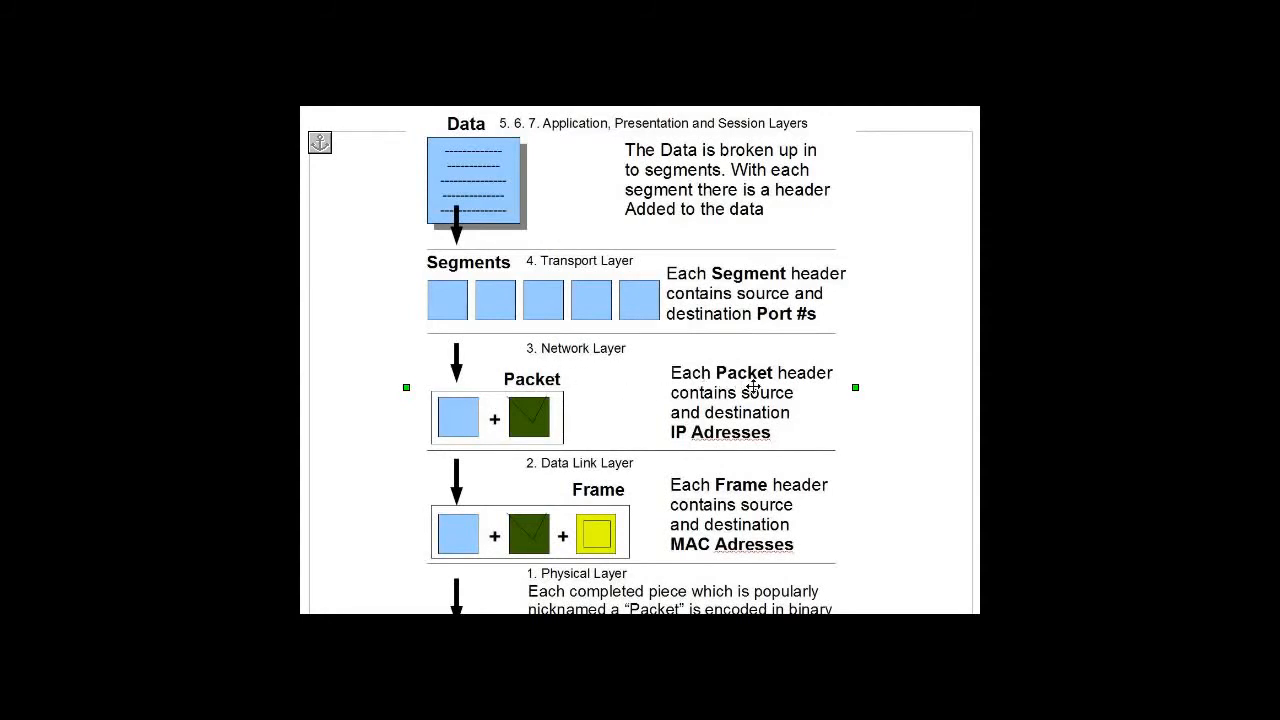
mouse_move(454, 419)
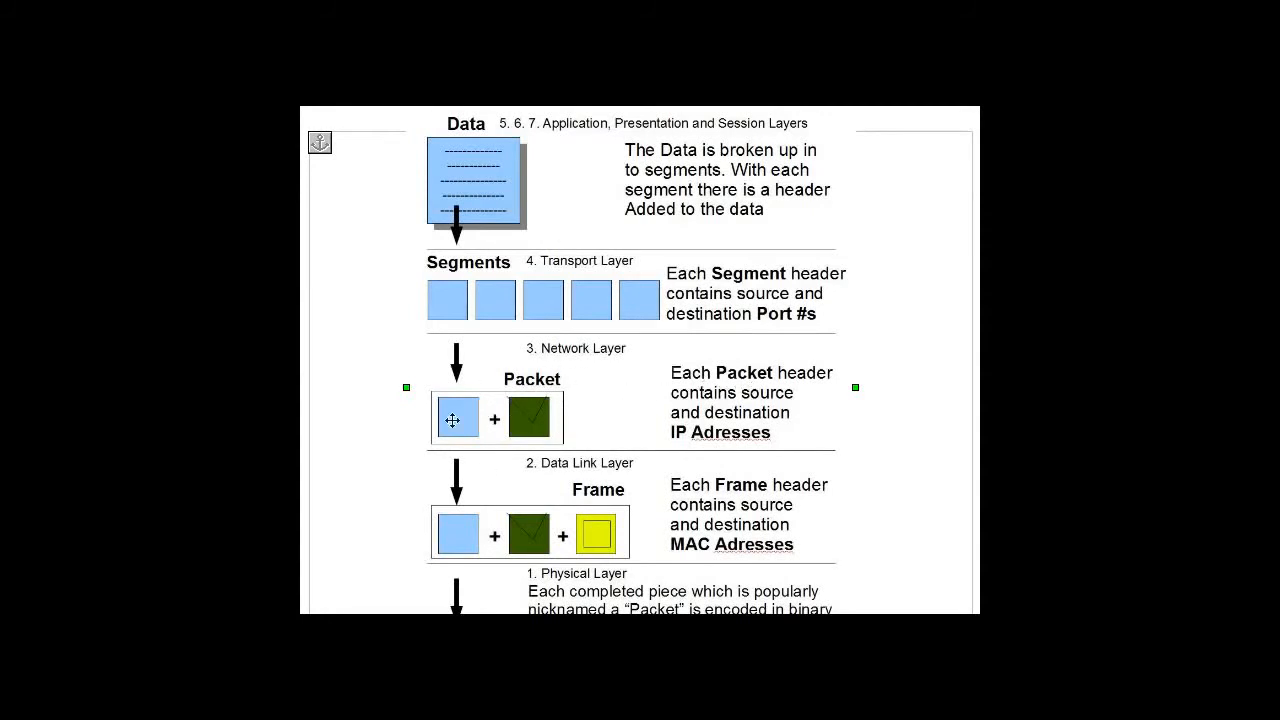
mouse_move(735, 447)
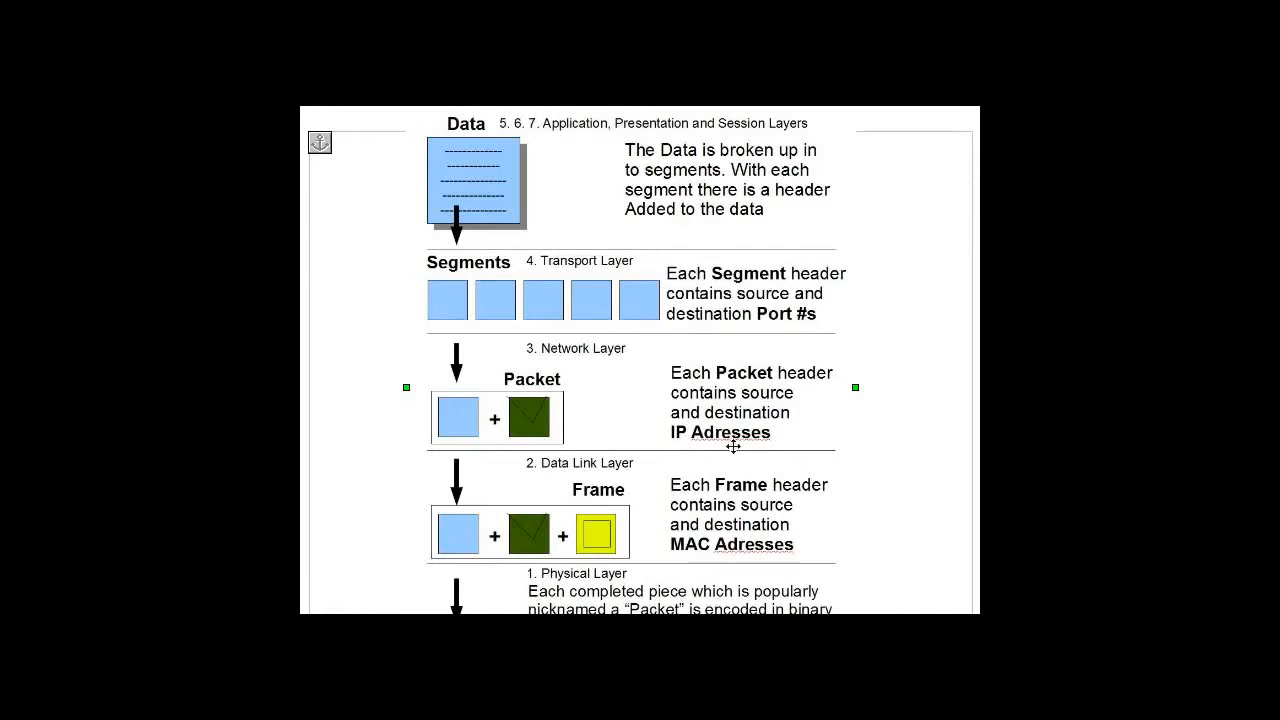
mouse_move(770, 449)
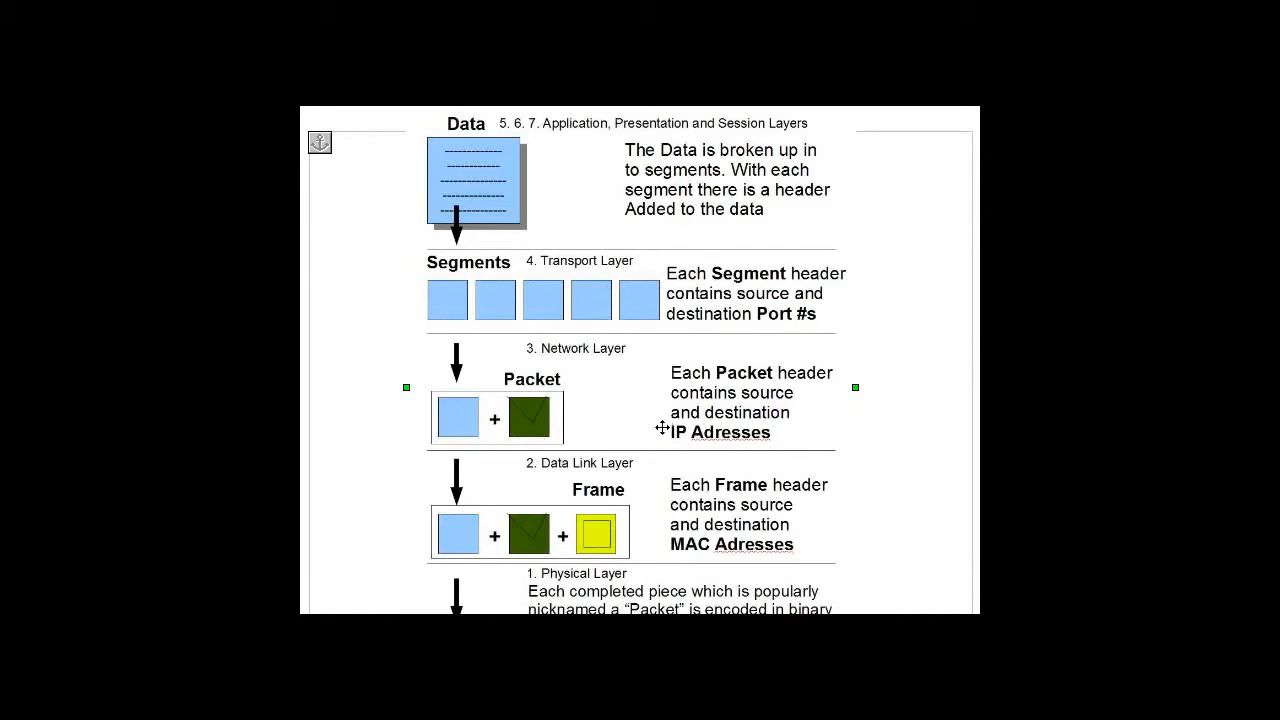
mouse_move(457, 416)
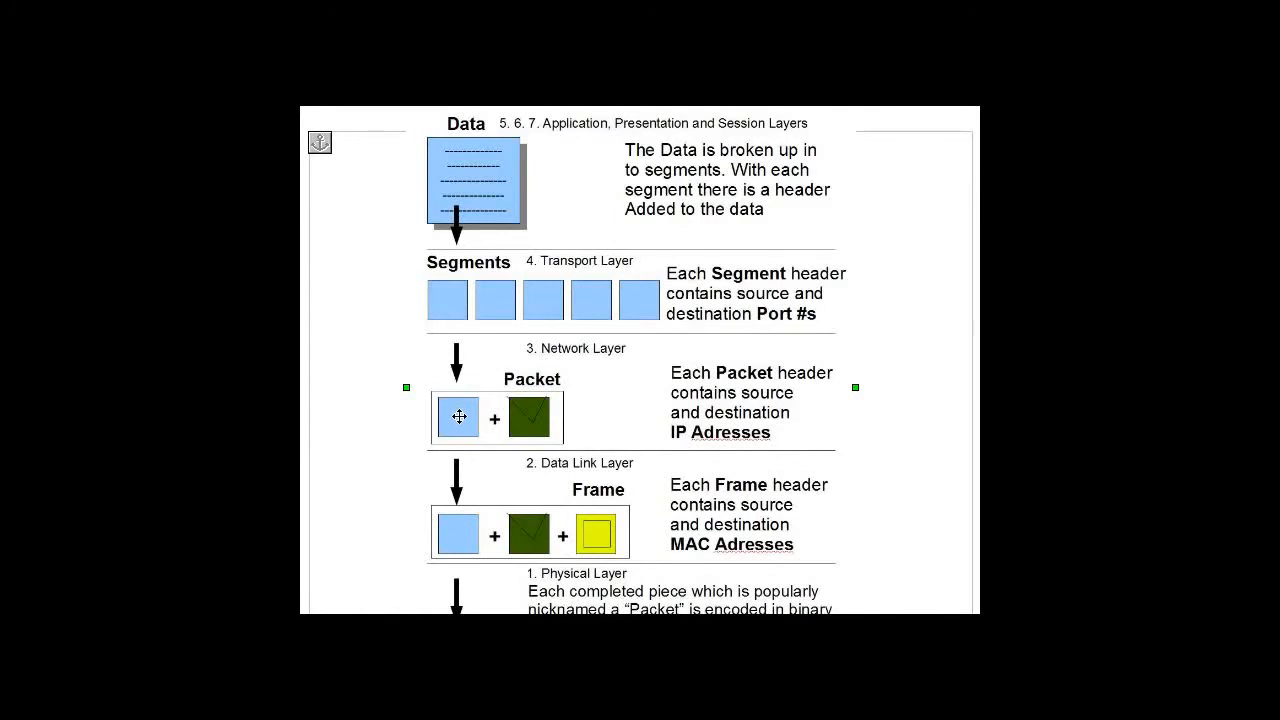
mouse_move(488, 472)
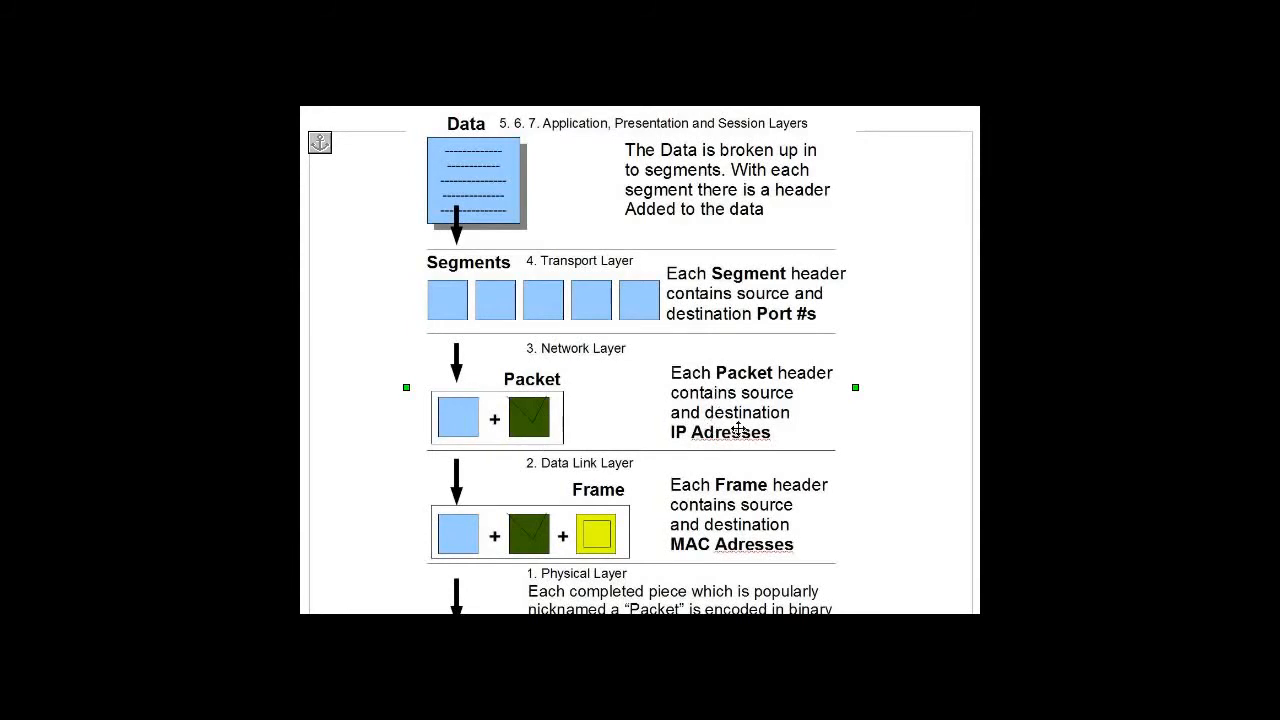
mouse_move(835, 437)
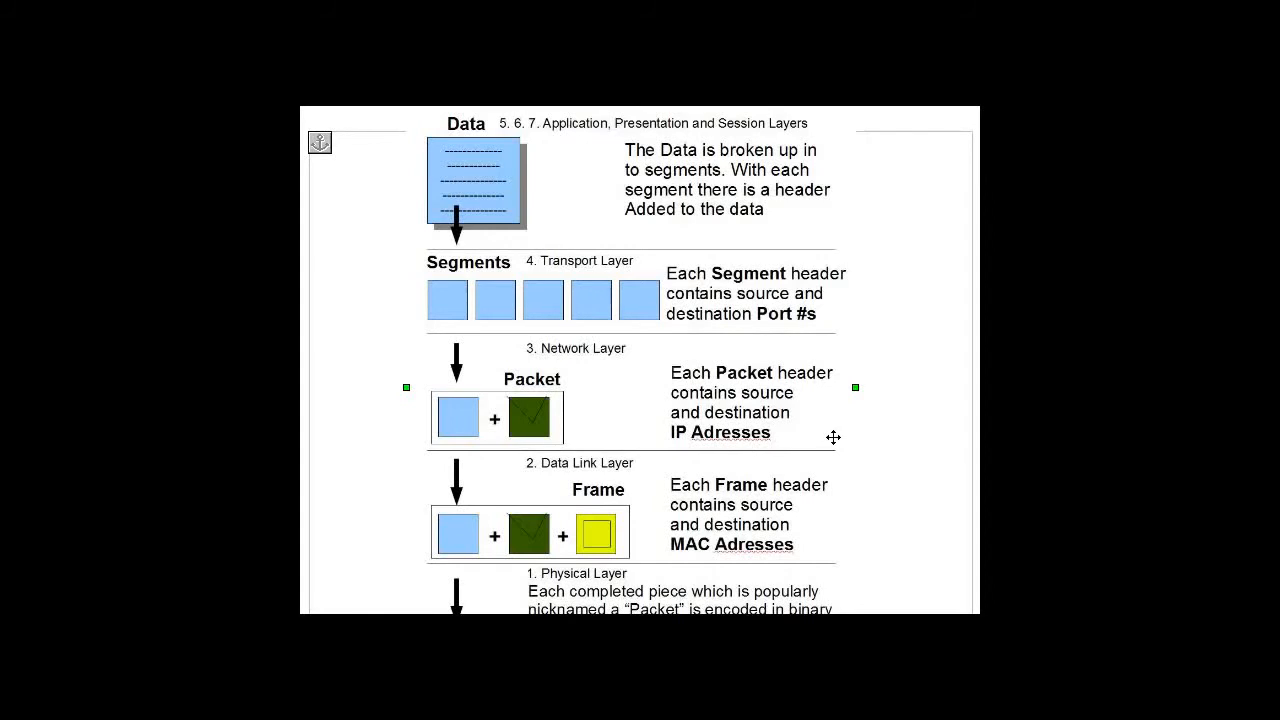
mouse_move(440, 484)
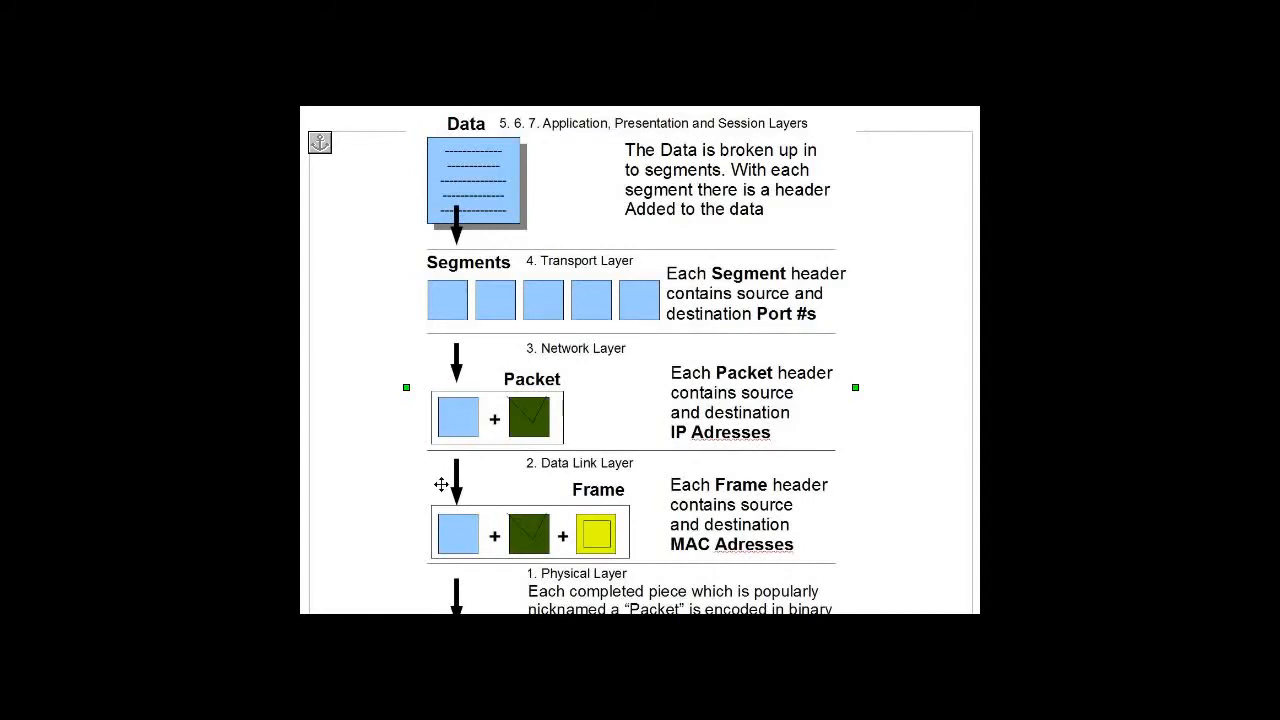
mouse_move(545, 483)
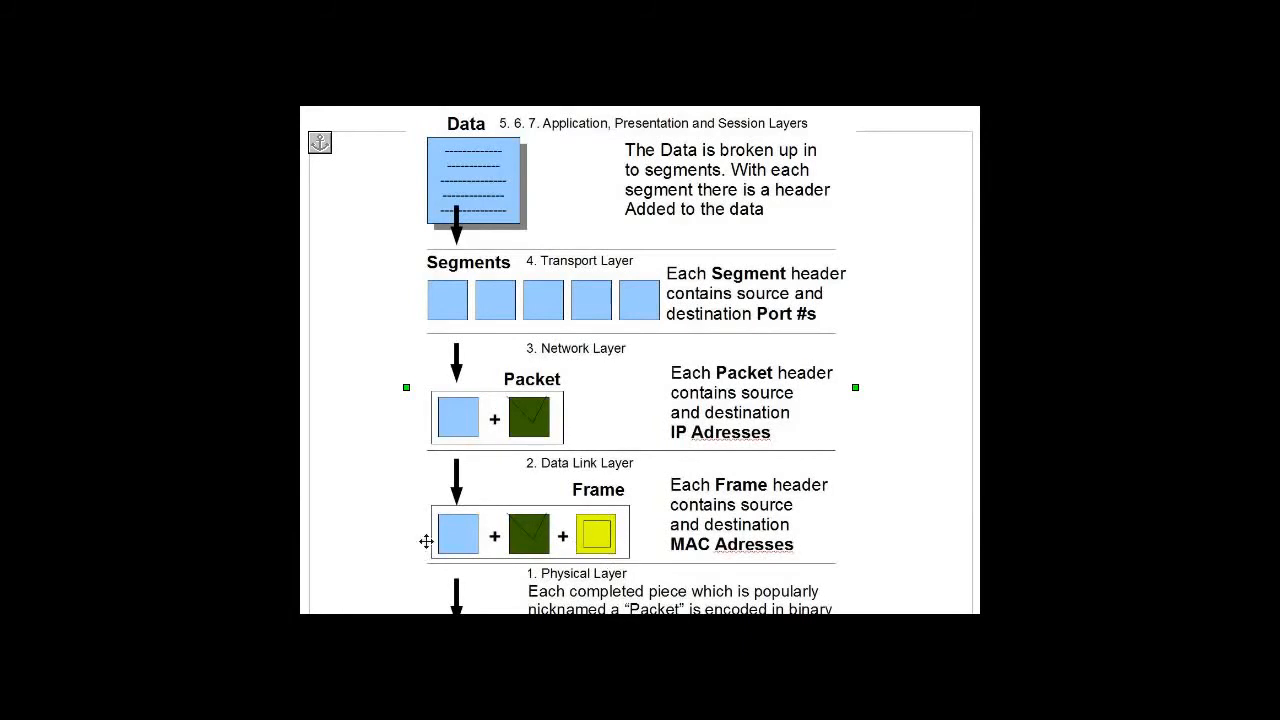
mouse_move(836, 521)
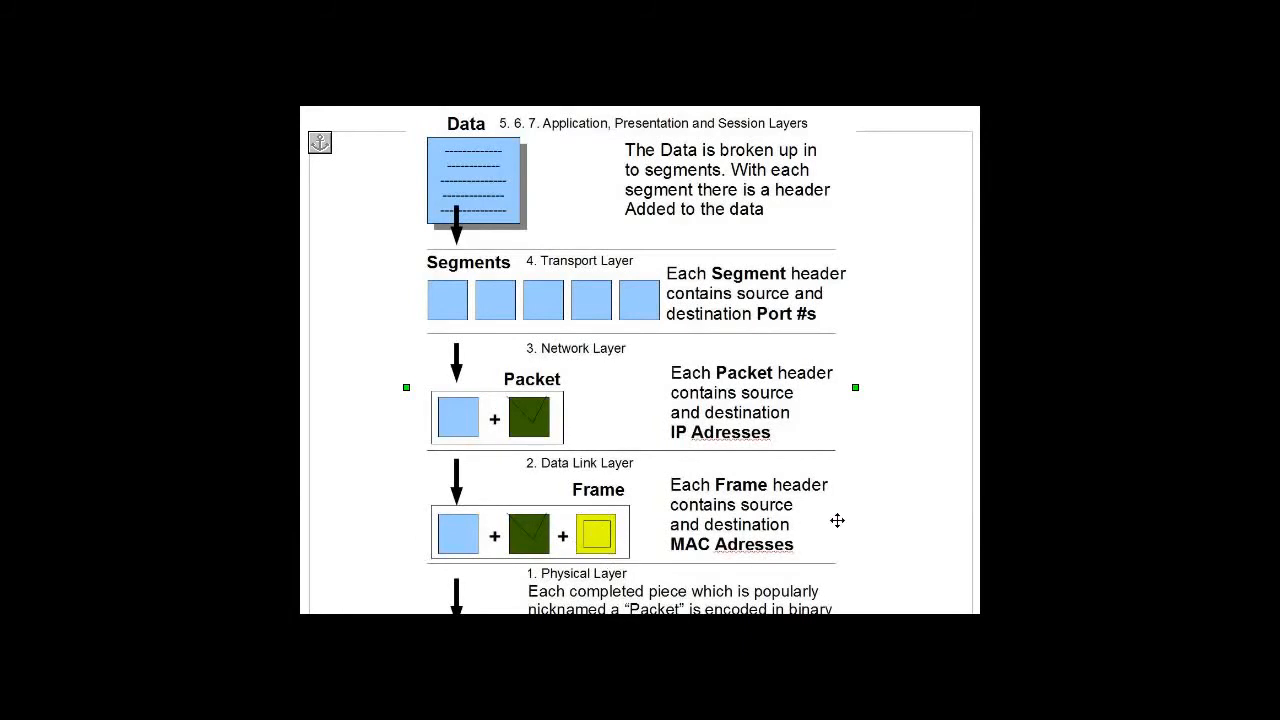
mouse_move(824, 555)
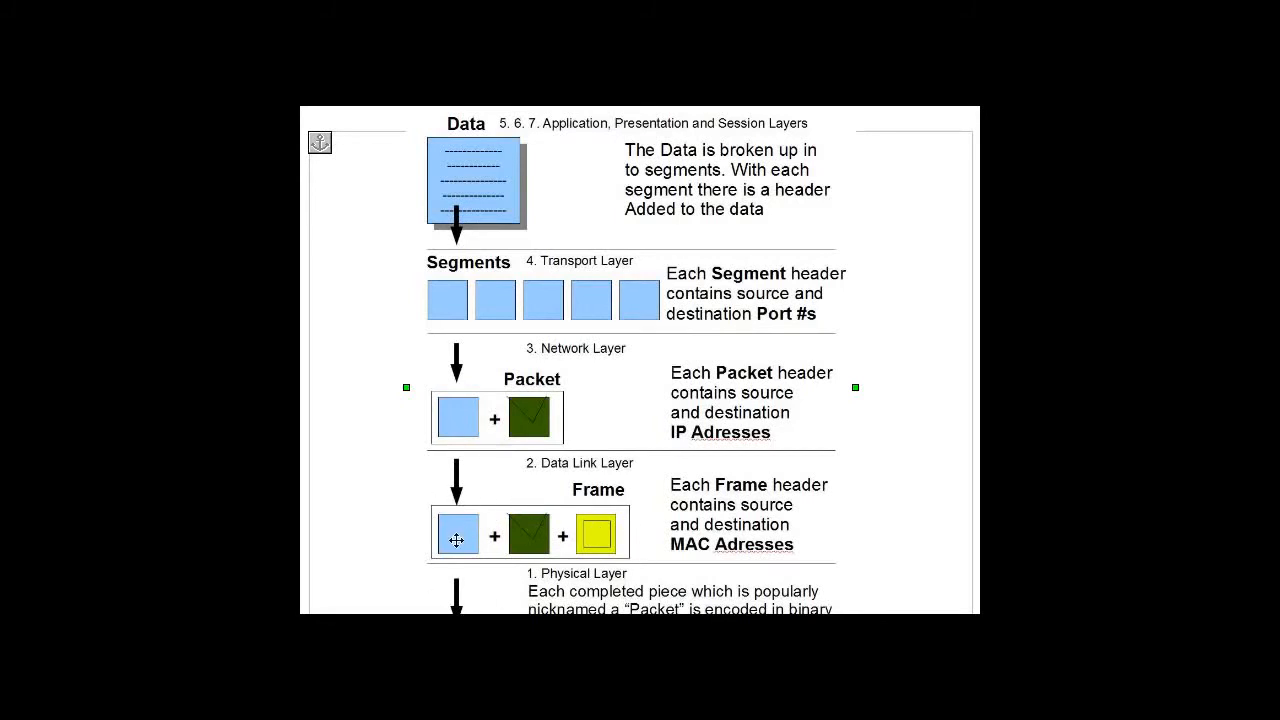
mouse_move(523, 535)
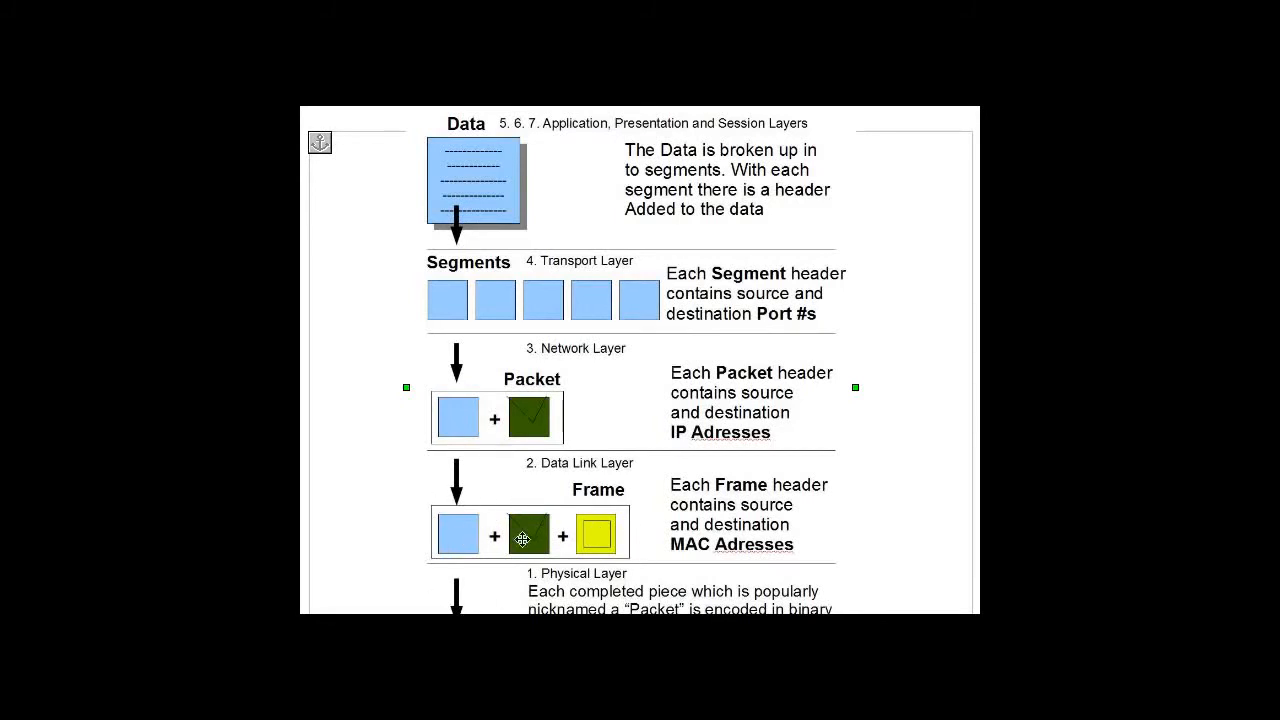
mouse_move(604, 547)
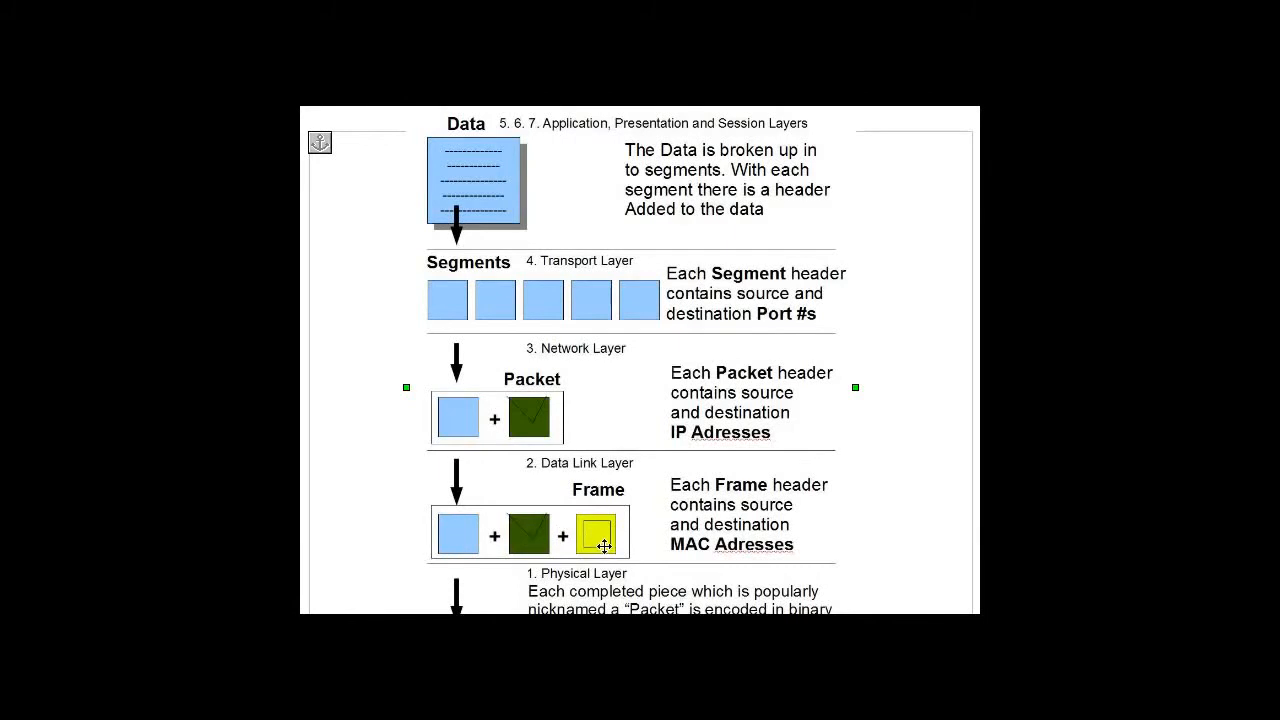
mouse_move(772, 356)
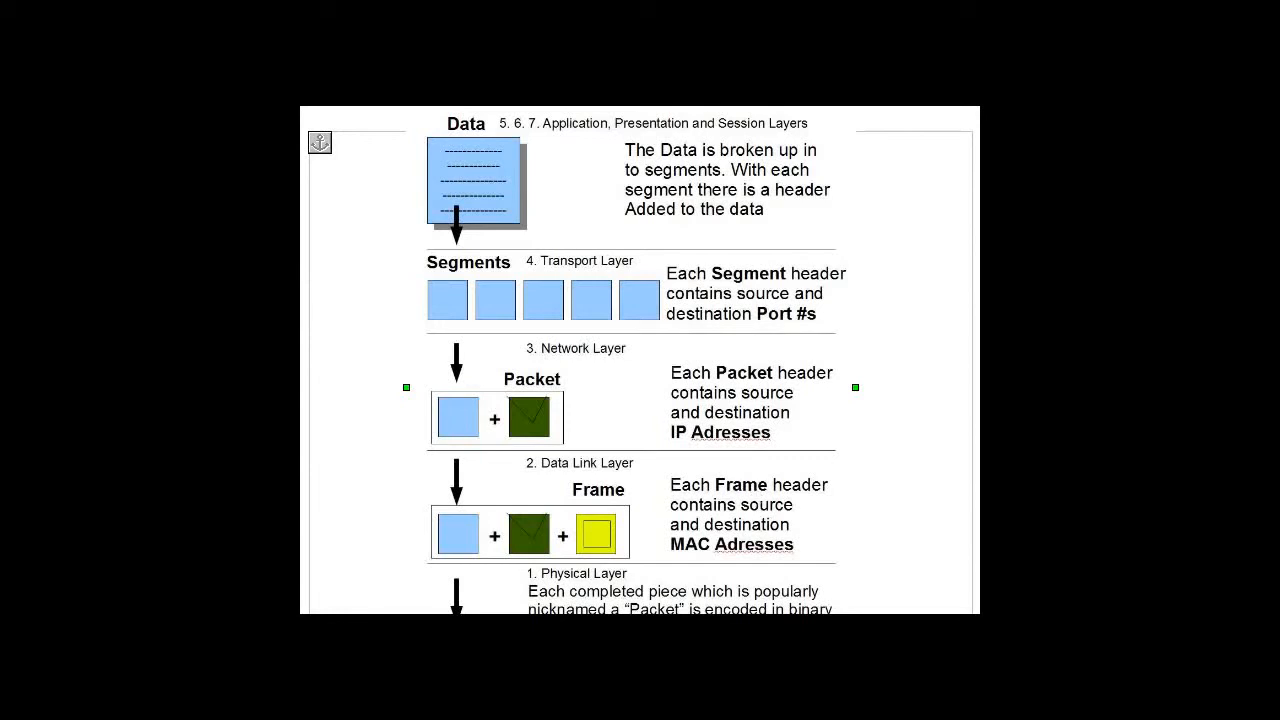
scroll("down", 3)
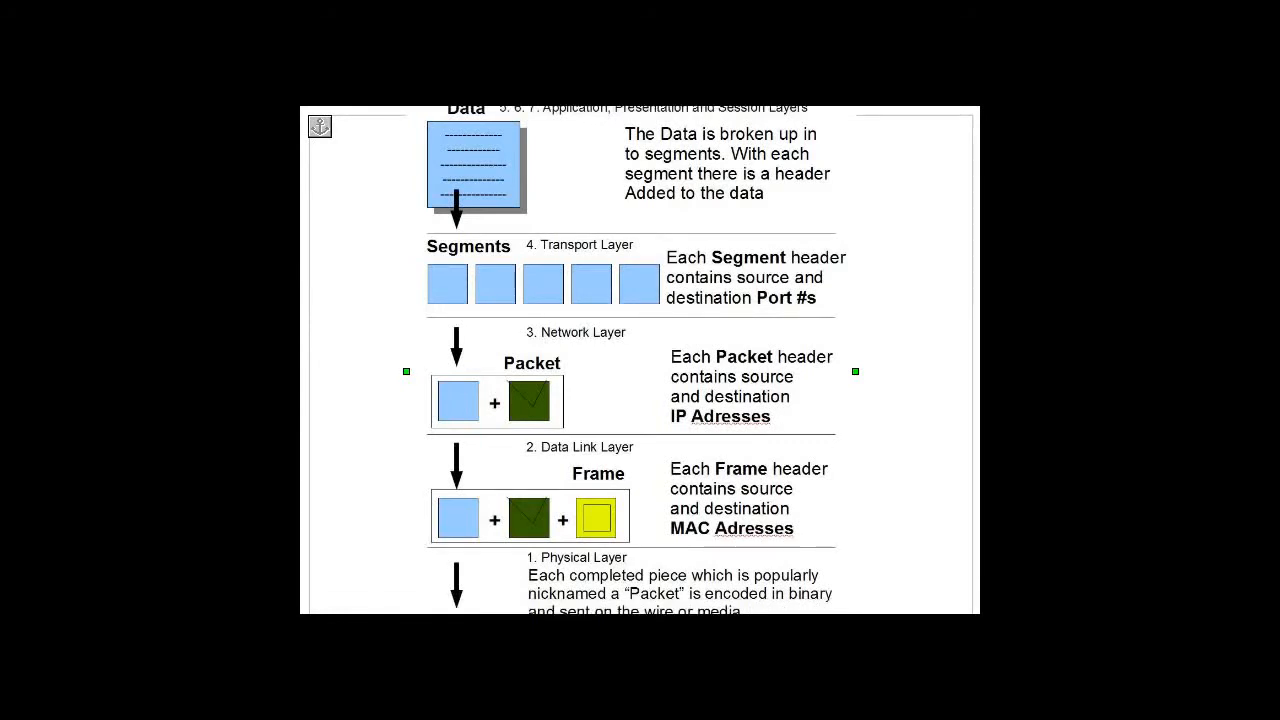
scroll("down", 3)
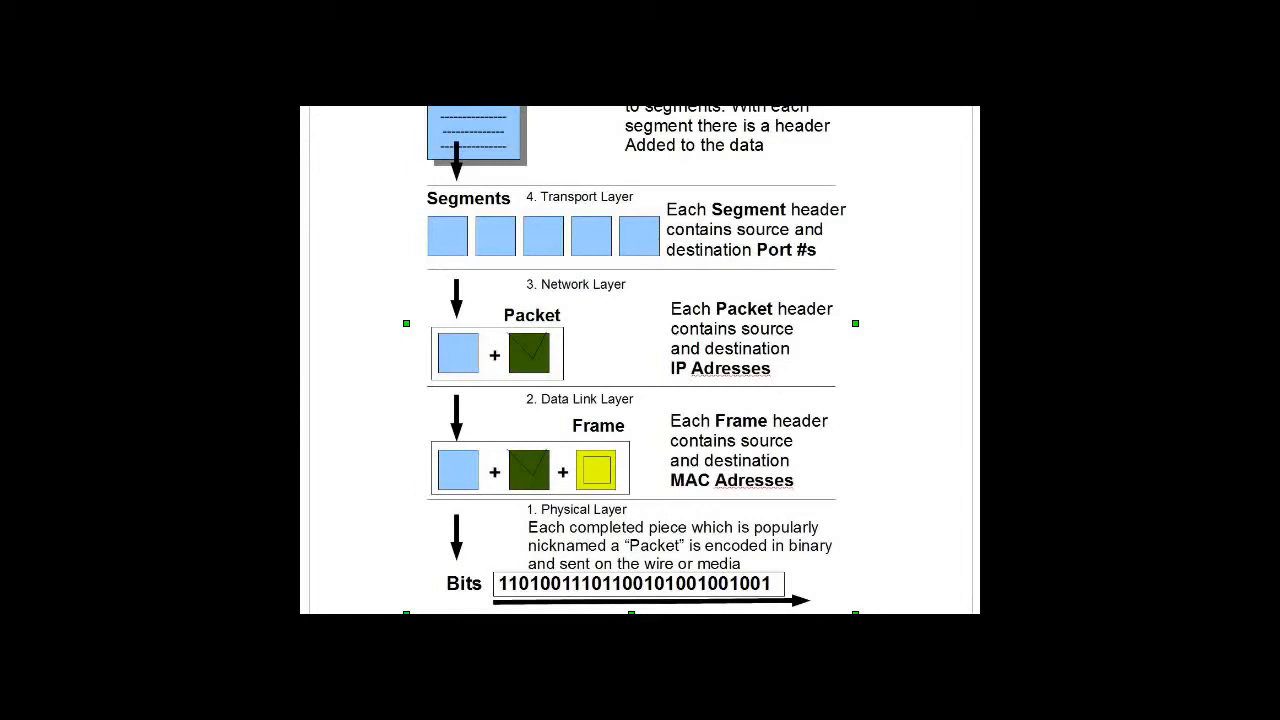
mouse_move(348, 196)
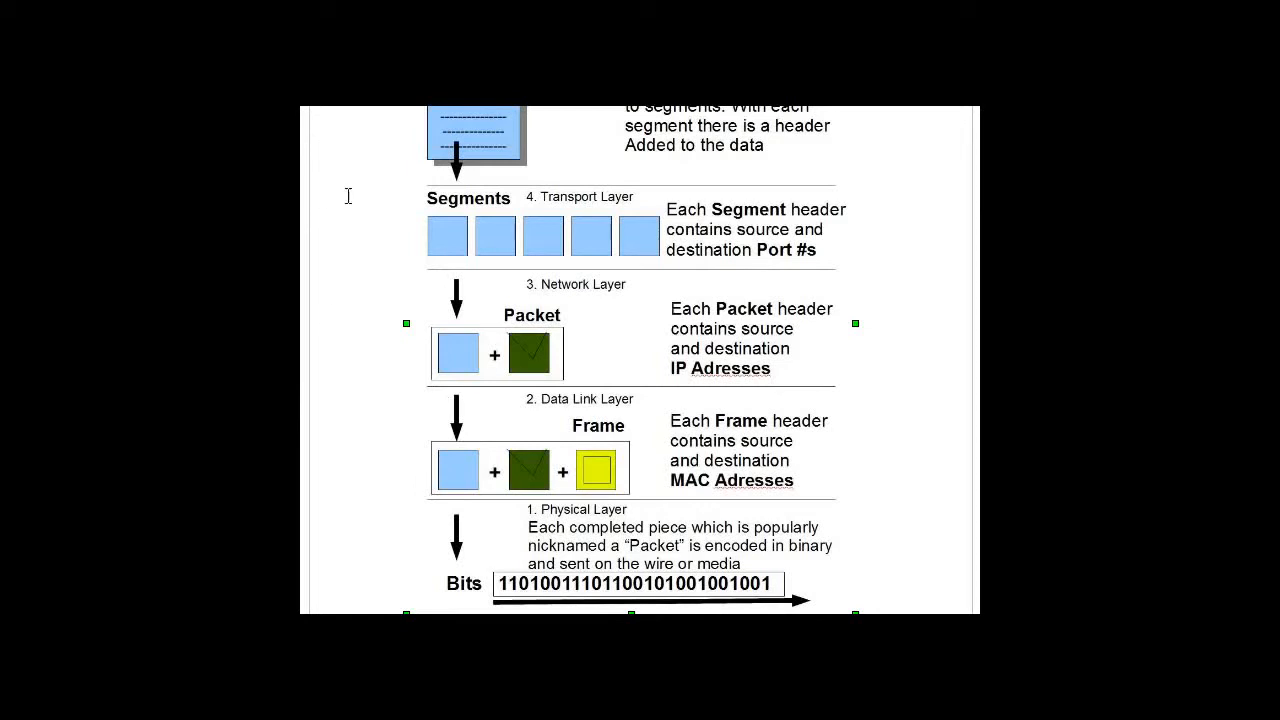
mouse_move(385, 135)
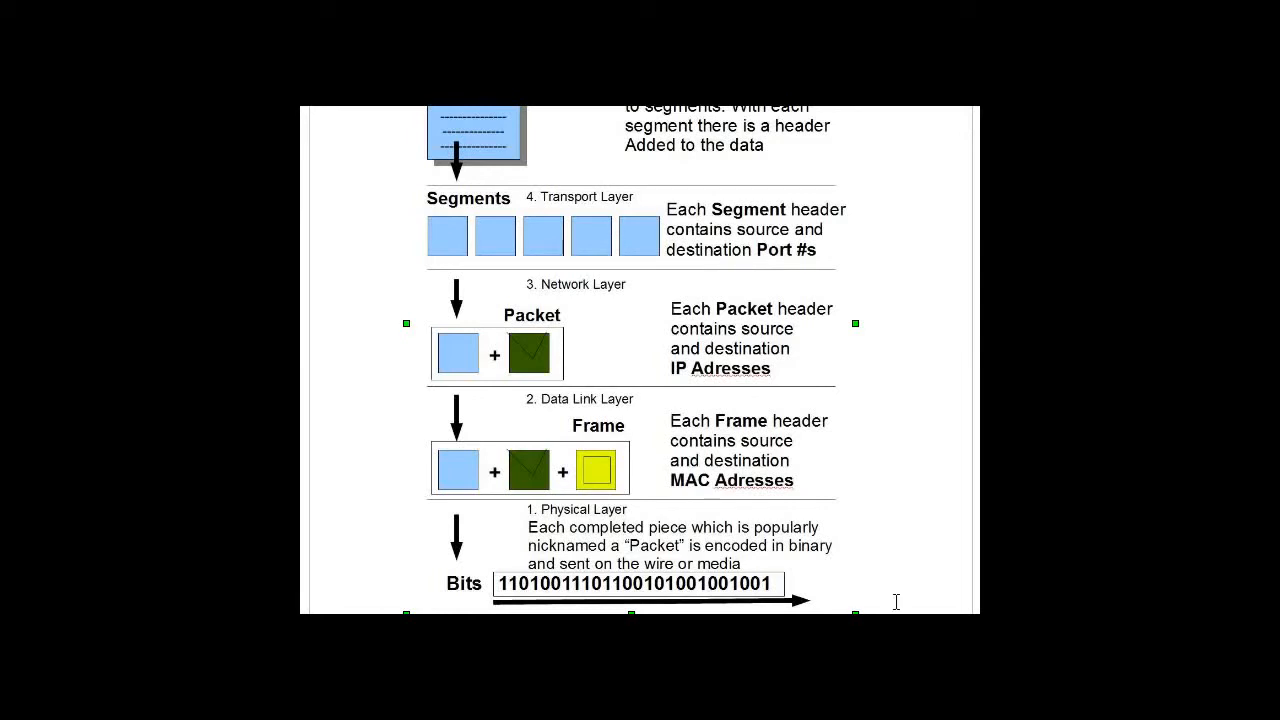
mouse_move(883, 343)
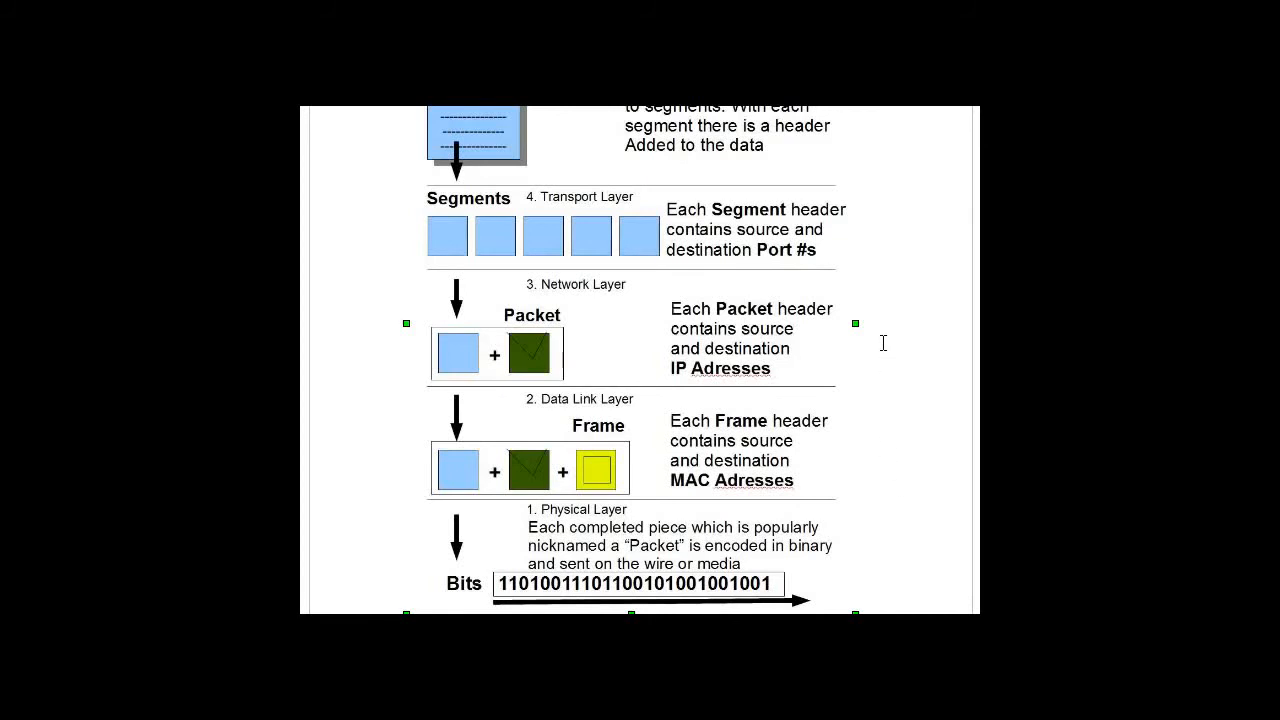
mouse_move(905, 595)
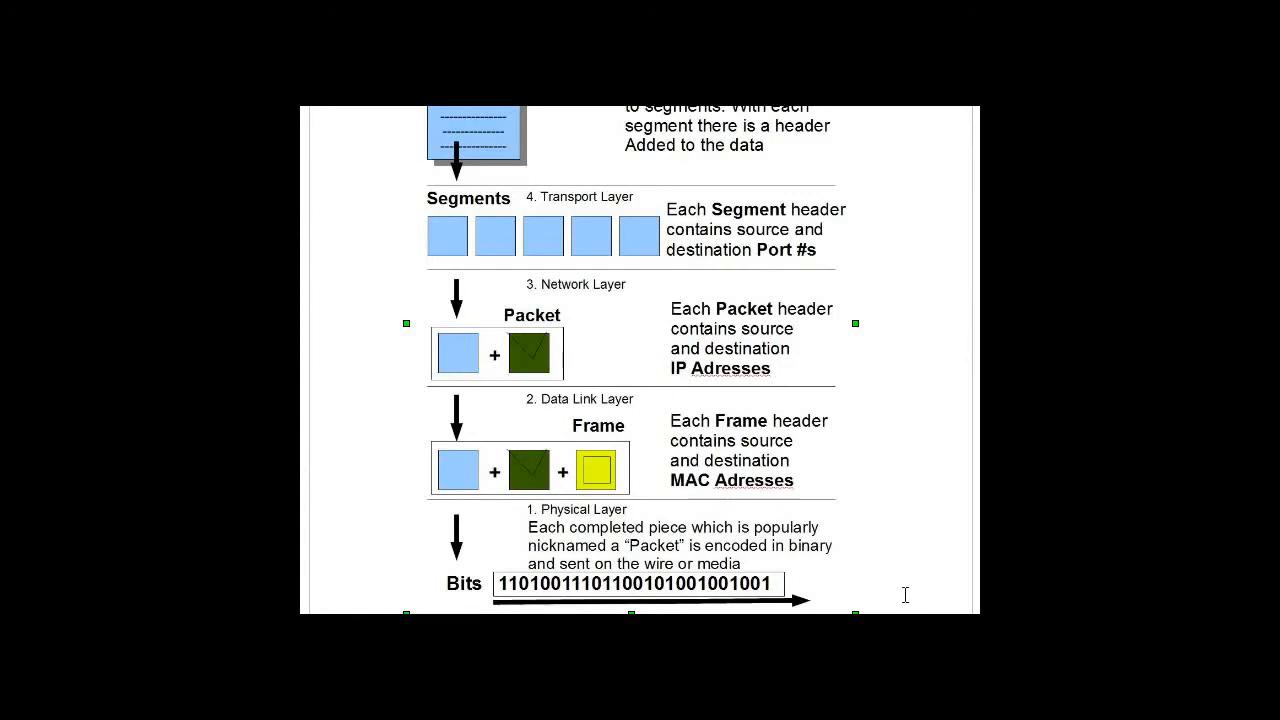
mouse_move(896, 482)
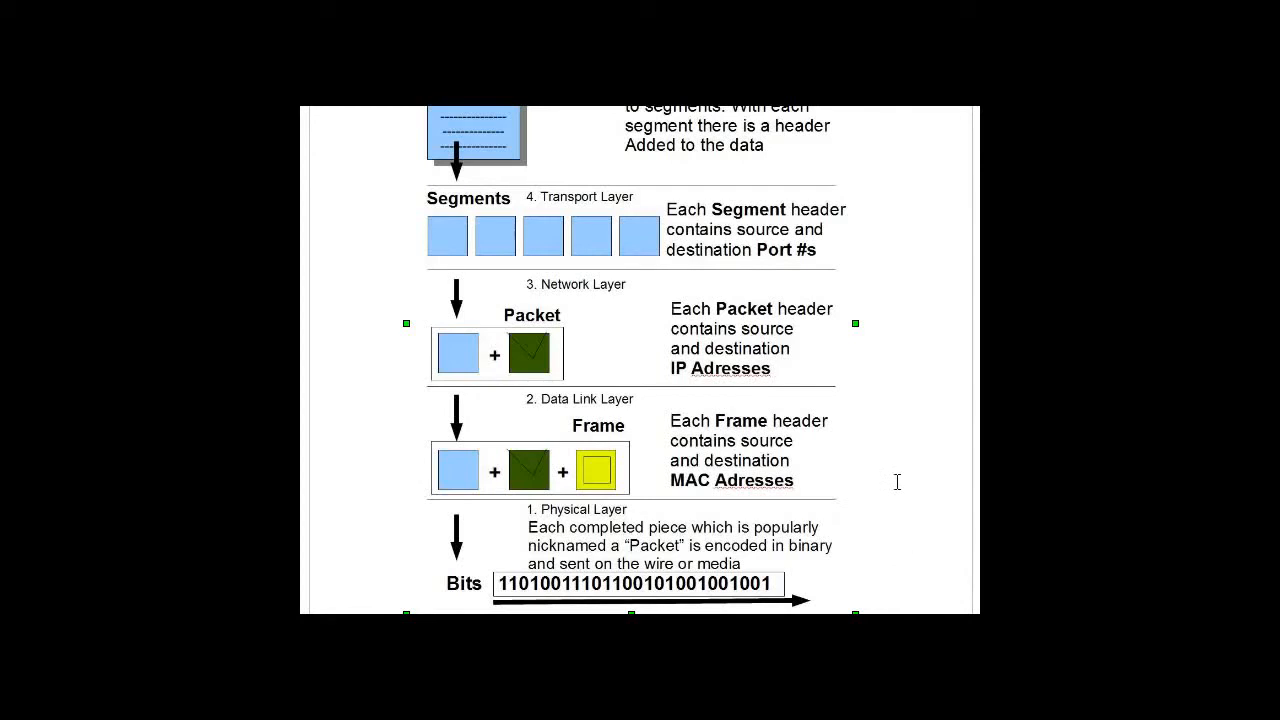
mouse_move(907, 401)
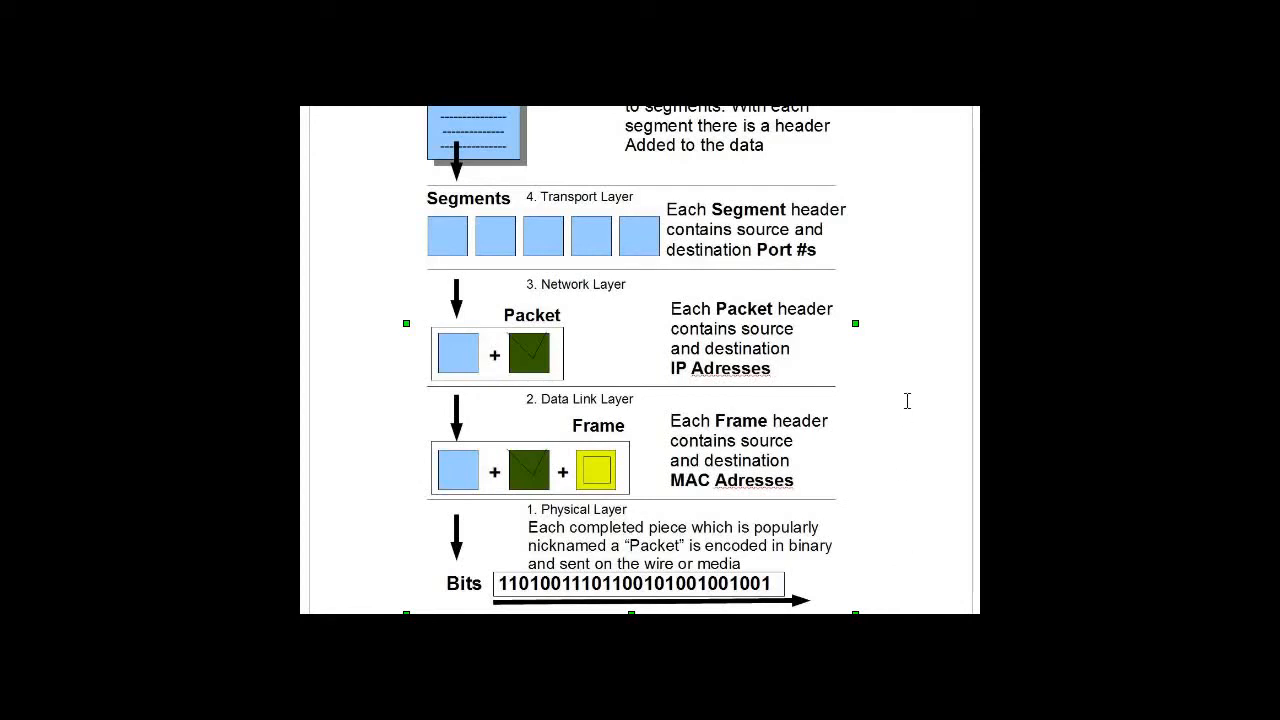
mouse_move(895, 245)
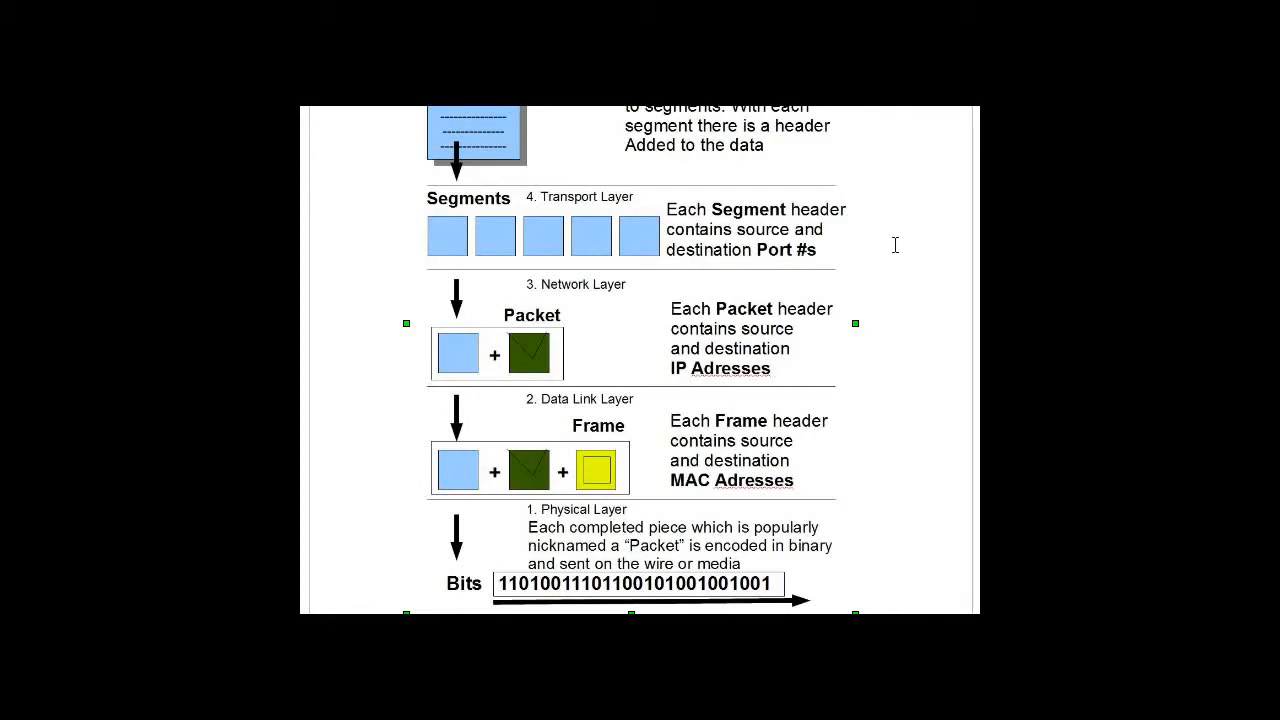
mouse_move(876, 174)
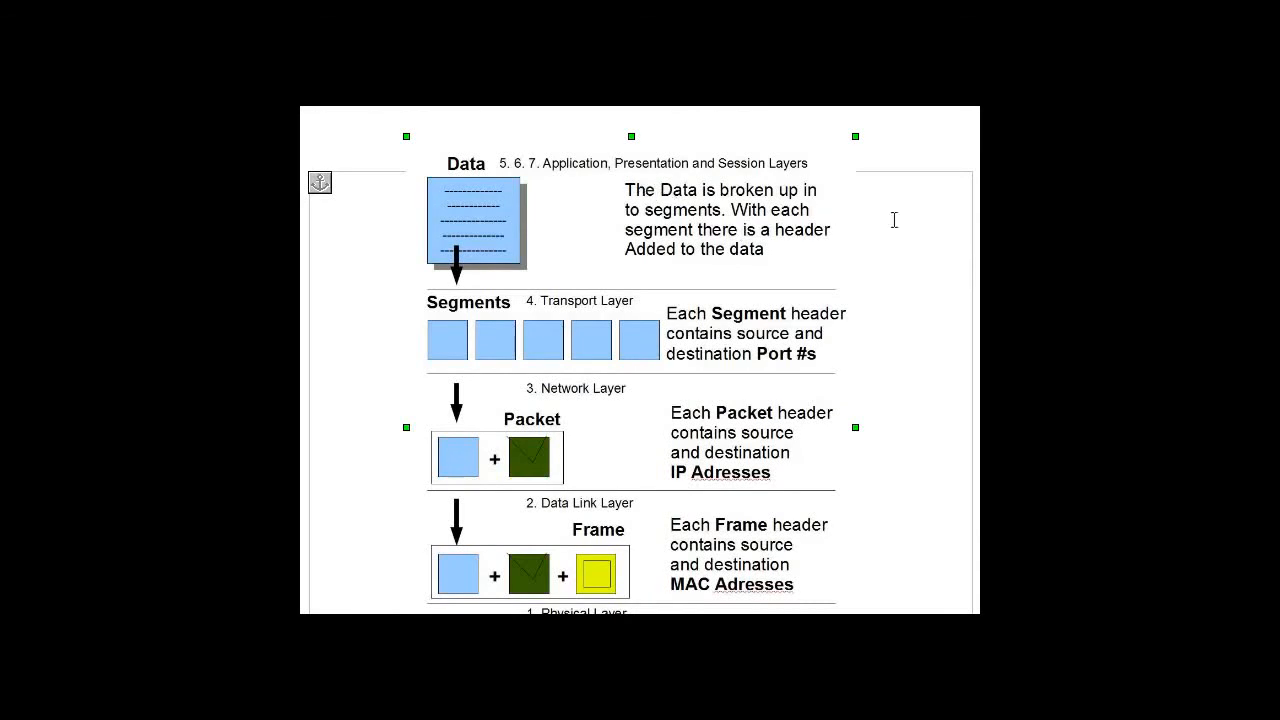
mouse_move(919, 222)
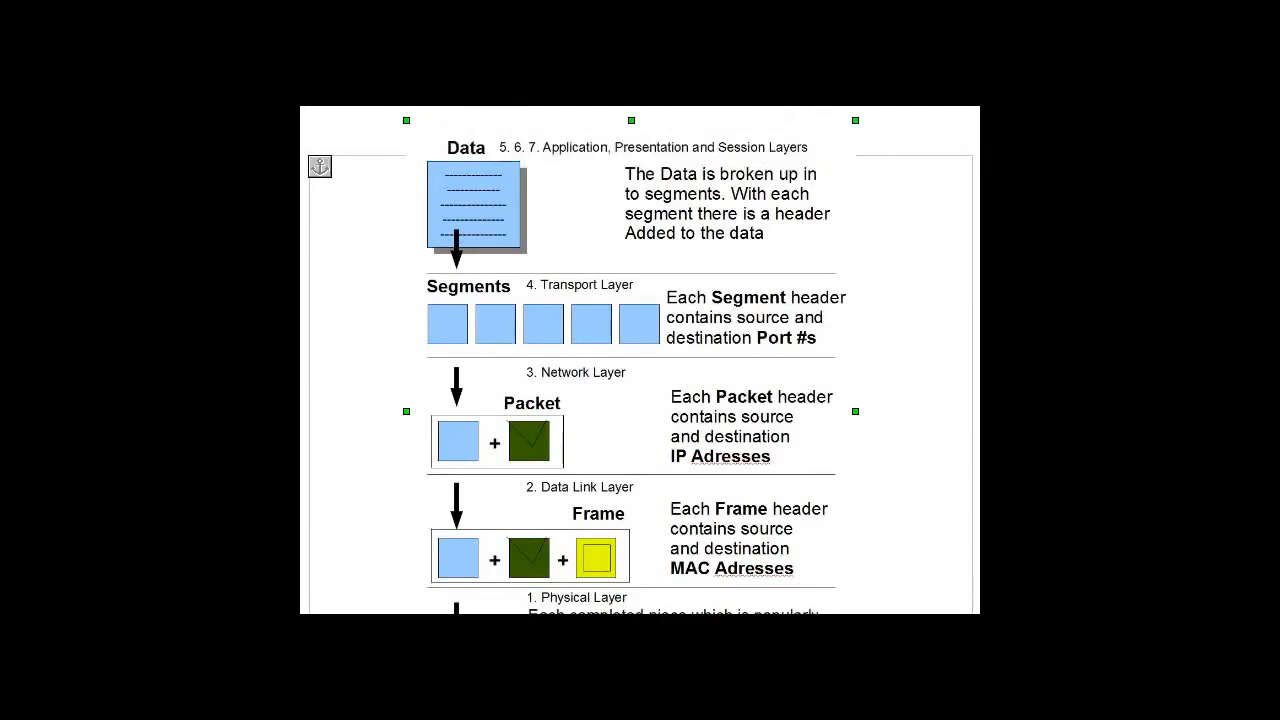
scroll("down", 3)
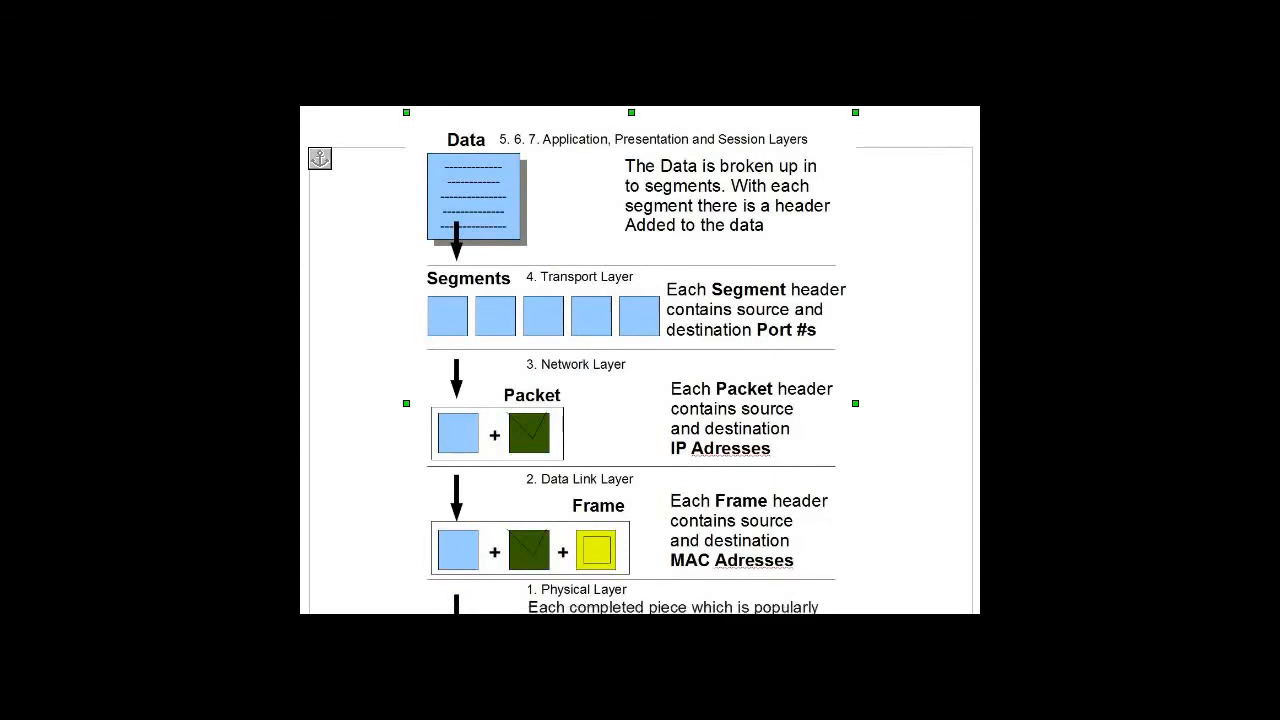
scroll("down", 3)
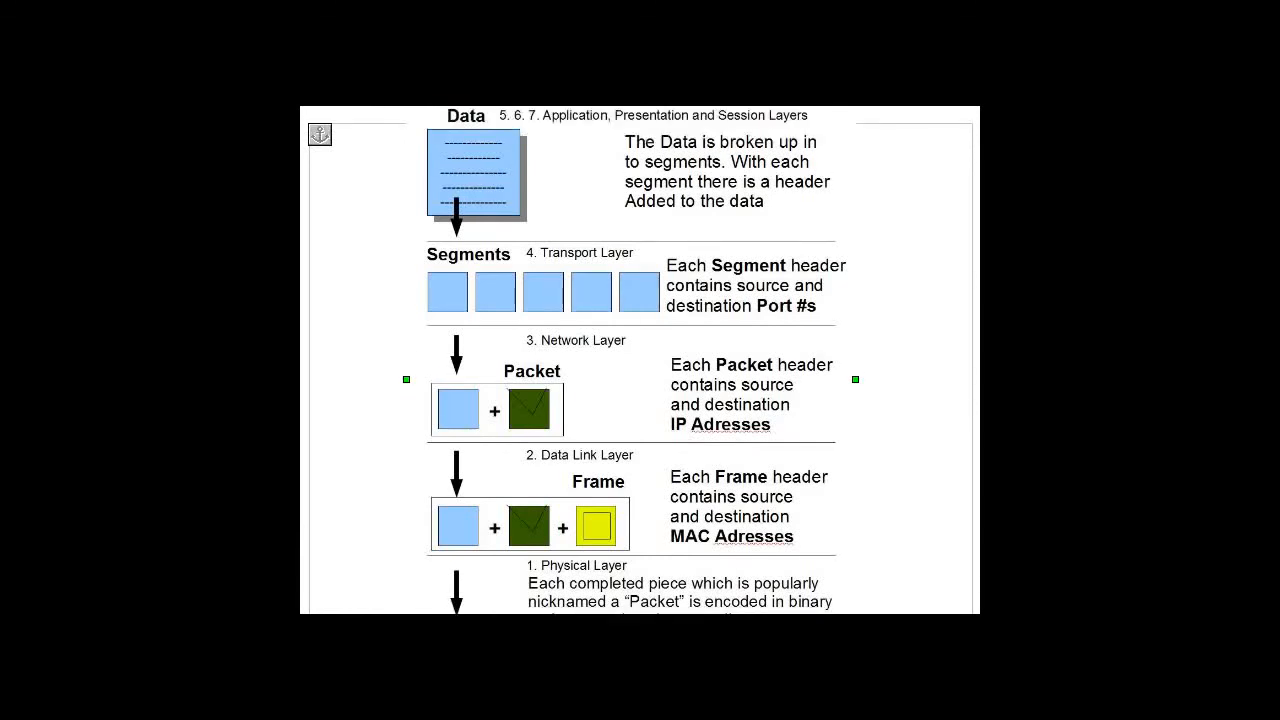